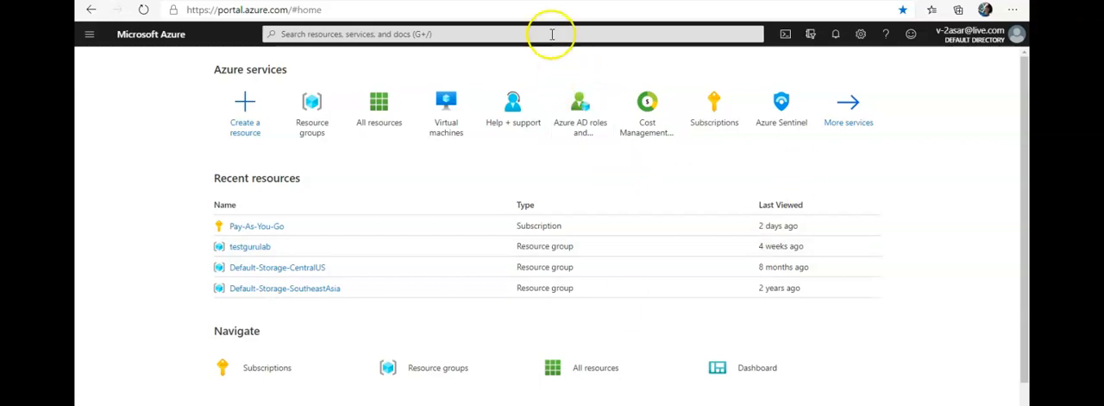
Search for 'azure sentinel' and open the Azure Sentinel service
{"action": "type", "text": "azure sentinel"}
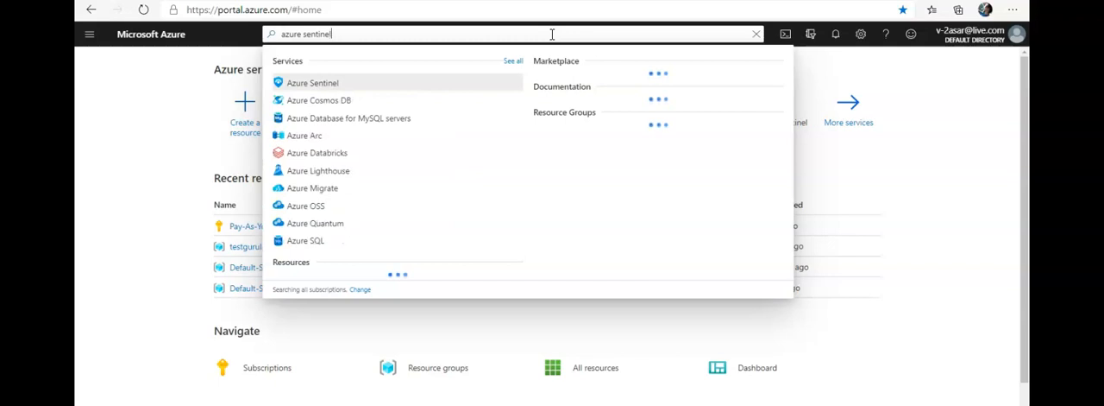
{"action": "left_click", "coordinate": [313, 83]}
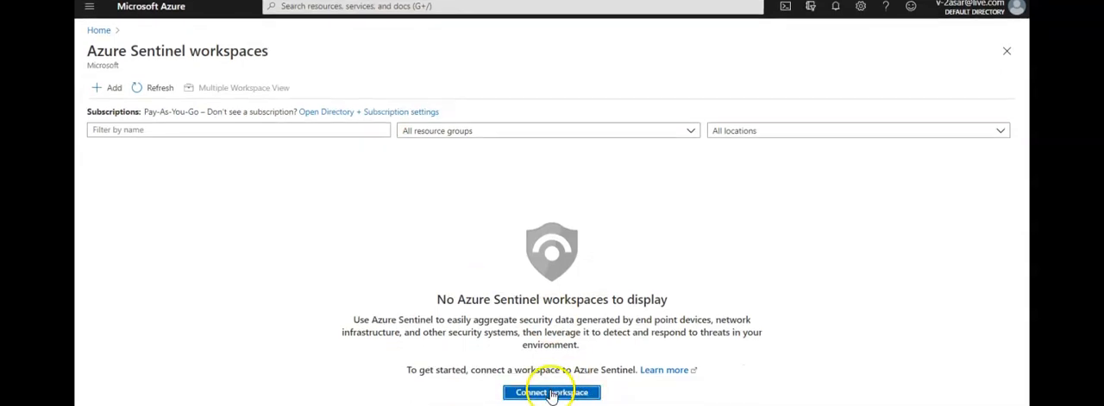
Start connecting a workspace and begin creating a new Log Analytics workspace
{"action": "left_click", "coordinate": [552, 391]}
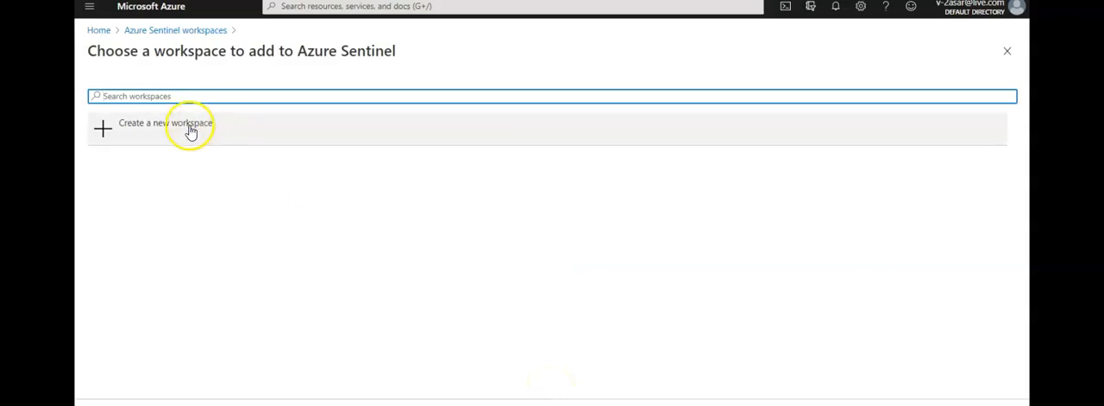
{"action": "left_click", "coordinate": [165, 123]}
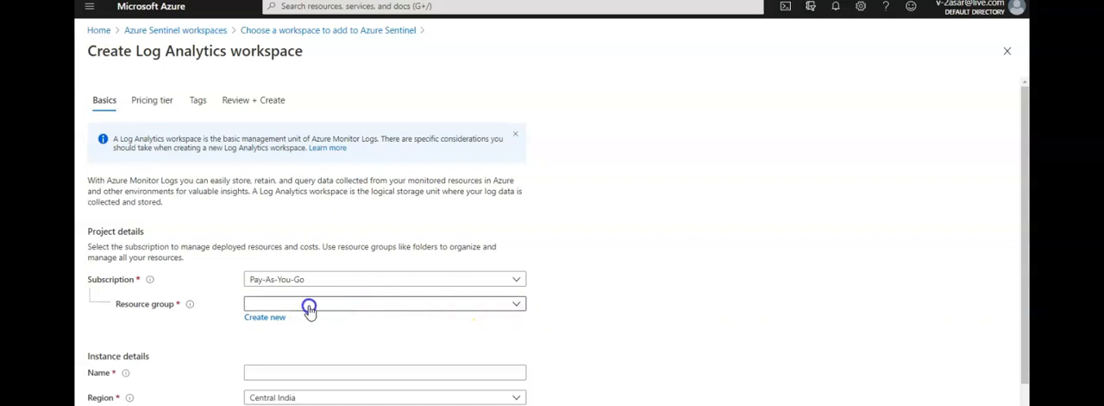
Set resource group testsentinelrg, workspace name testsentinelwspc and region East US
{"action": "left_click", "coordinate": [266, 317]}
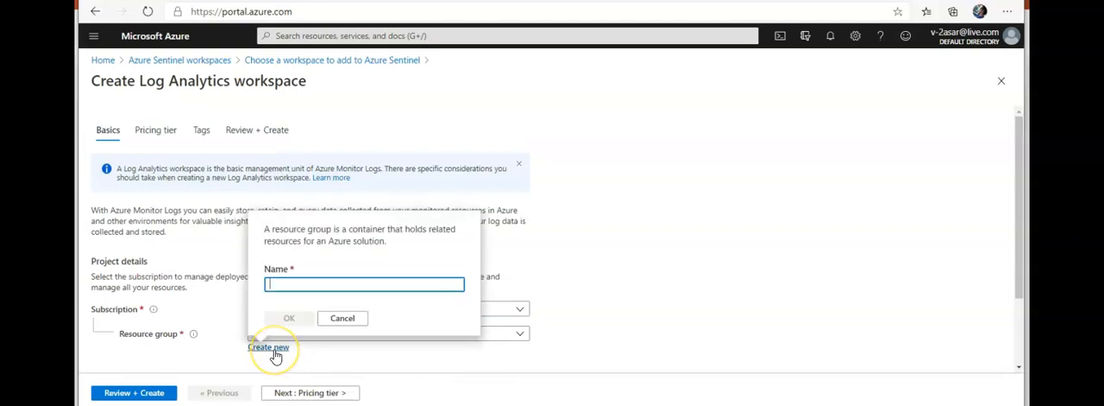
{"action": "type", "text": "testsentinelrg"}
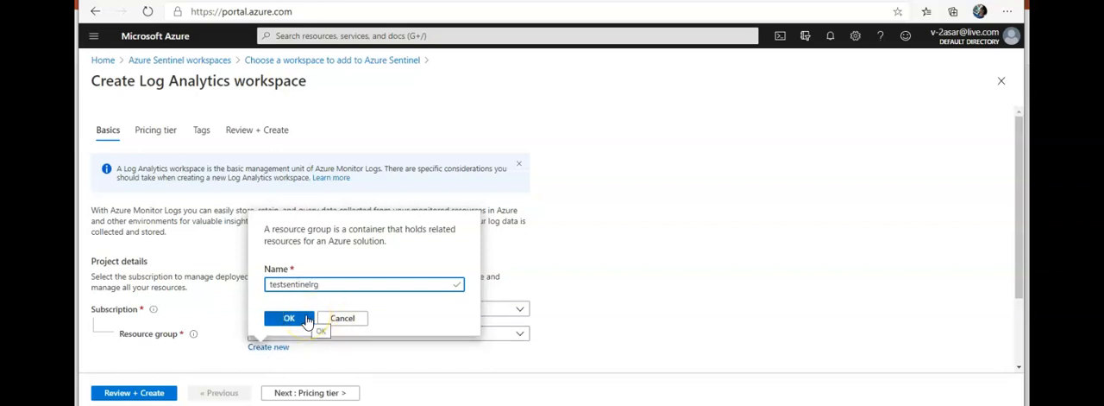
{"action": "left_click", "coordinate": [289, 317]}
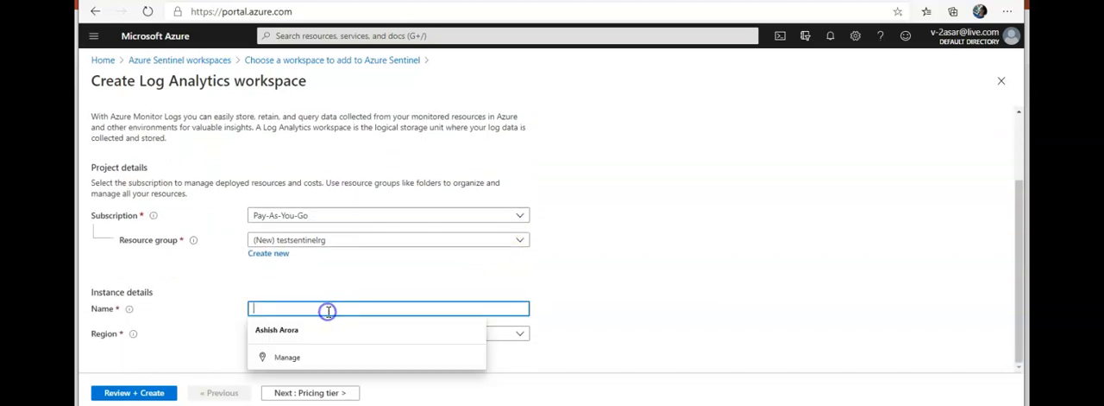
{"action": "type", "text": "testsentinelwspc"}
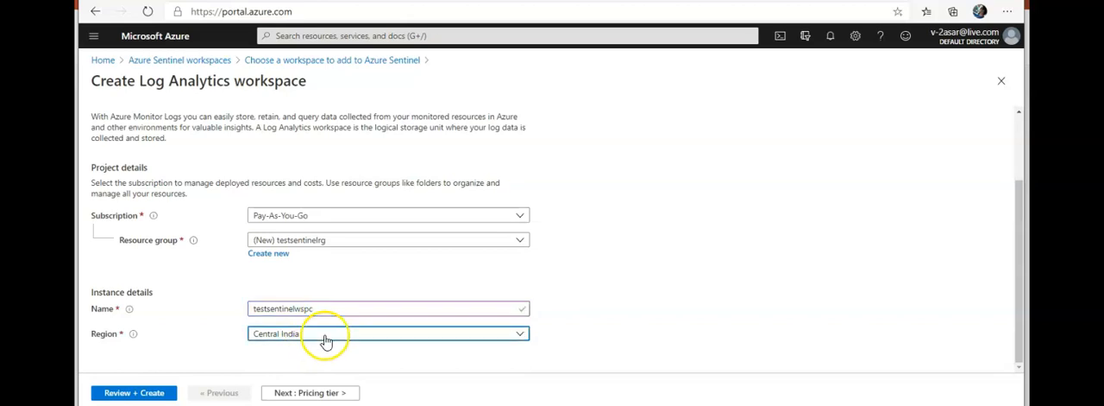
{"action": "type", "text": "east us"}
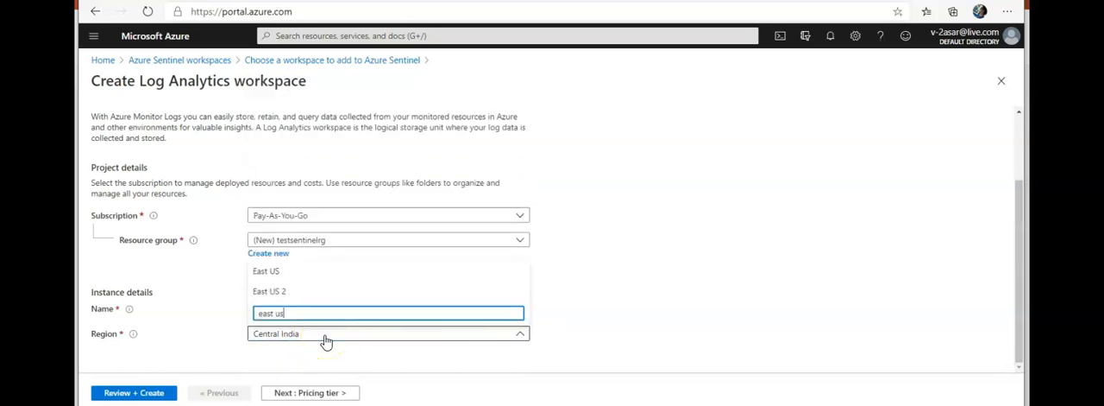
{"action": "left_click", "coordinate": [266, 271]}
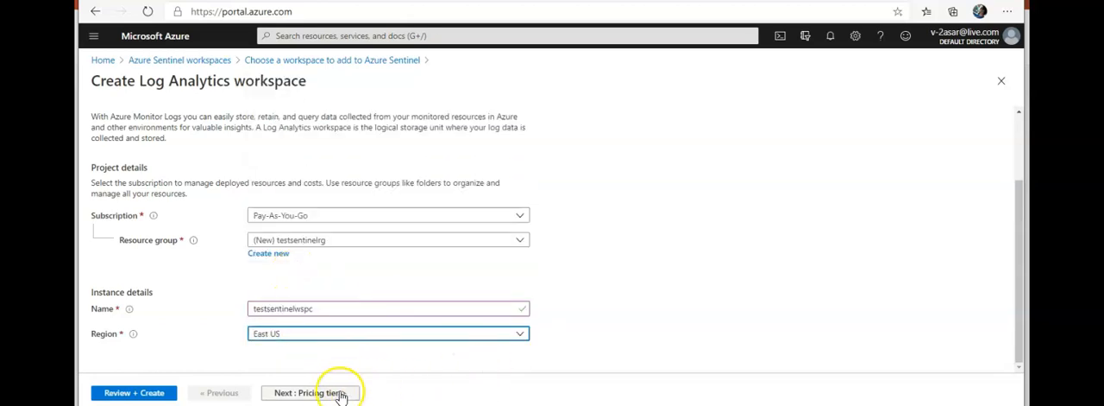
Advance through Pricing tier, Tags and Review, then create workspace testsentinelwspc
{"action": "left_click", "coordinate": [309, 394]}
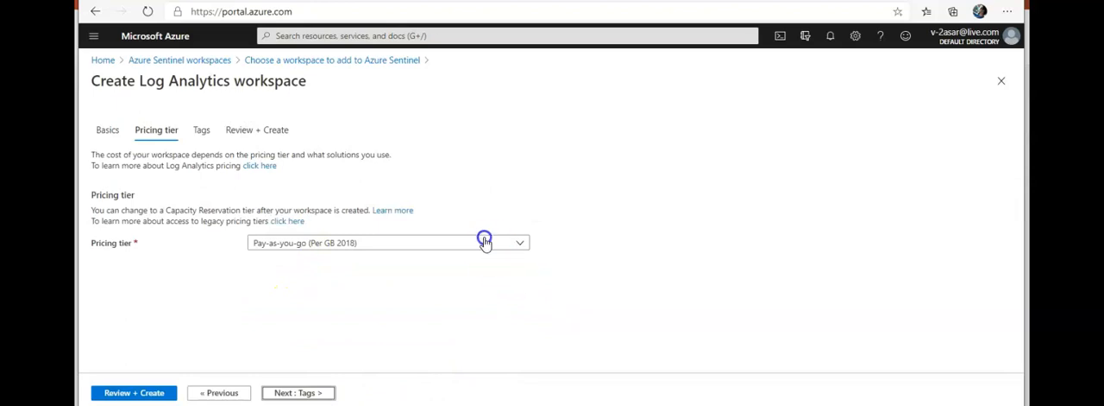
{"action": "left_click", "coordinate": [297, 393]}
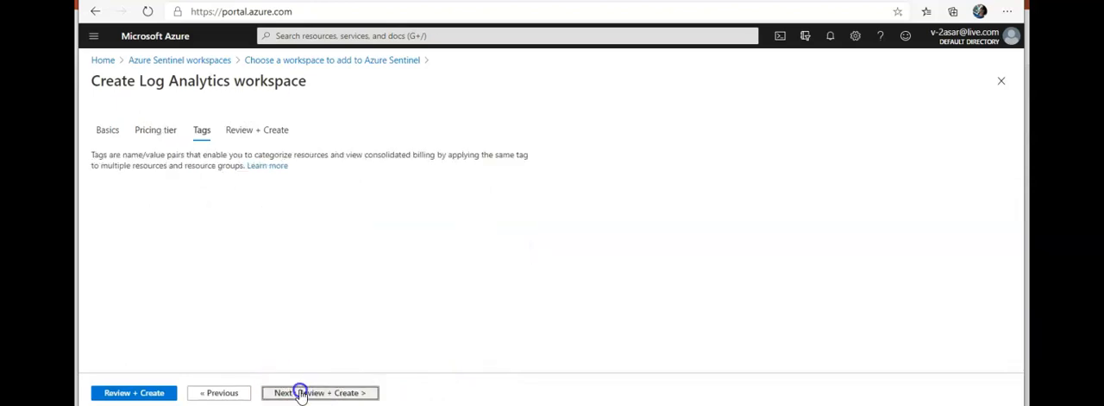
{"action": "left_click", "coordinate": [320, 392]}
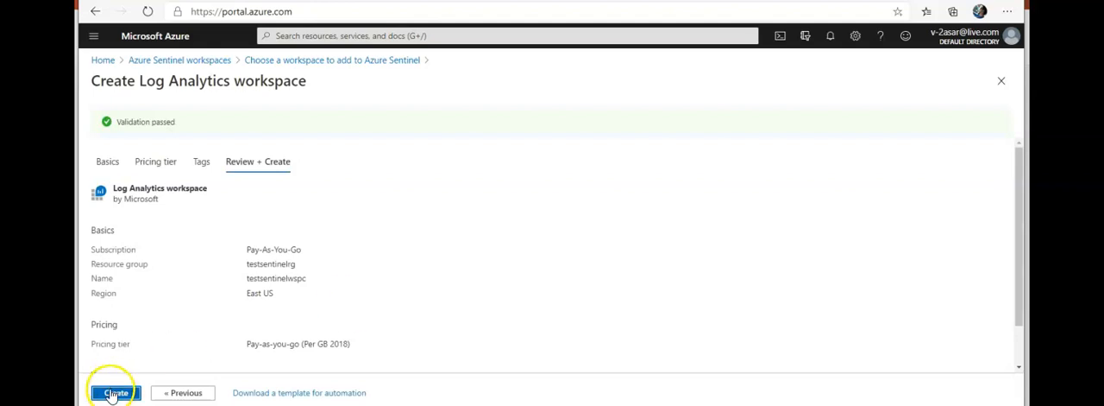
{"action": "left_click", "coordinate": [113, 393]}
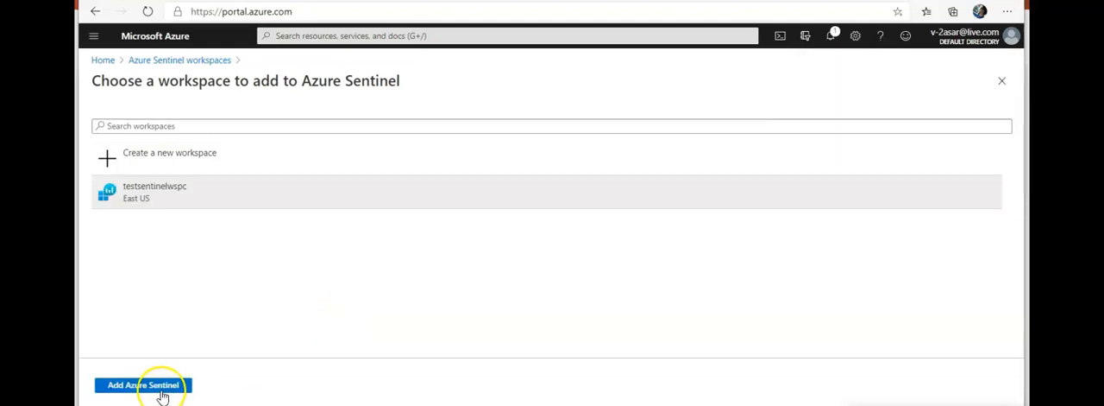
Add Azure Sentinel to the testsentinelwspc workspace and wait for the success notification
{"action": "left_click", "coordinate": [141, 383]}
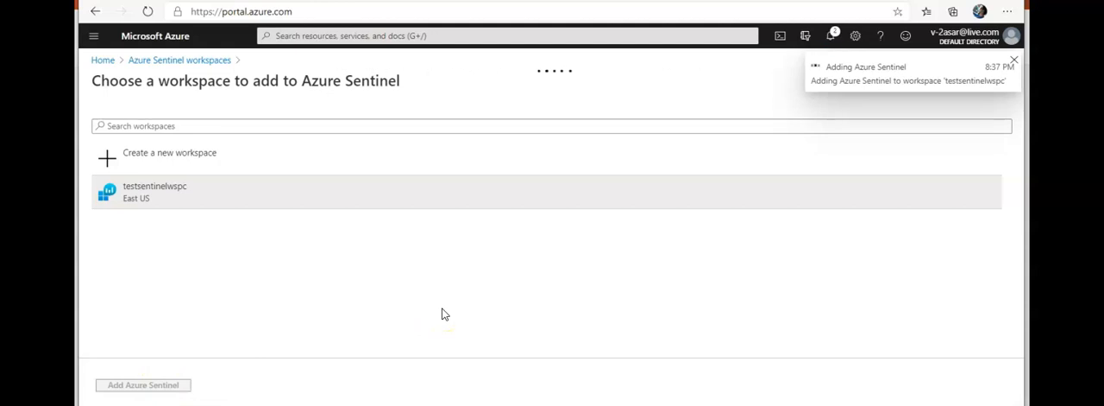
{"action": "left_click", "coordinate": [1014, 58]}
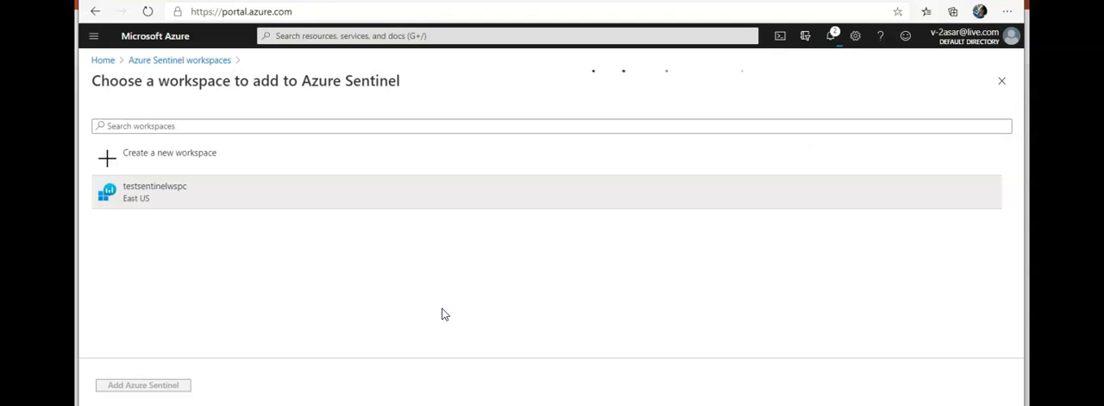
{"action": "left_click", "coordinate": [142, 383]}
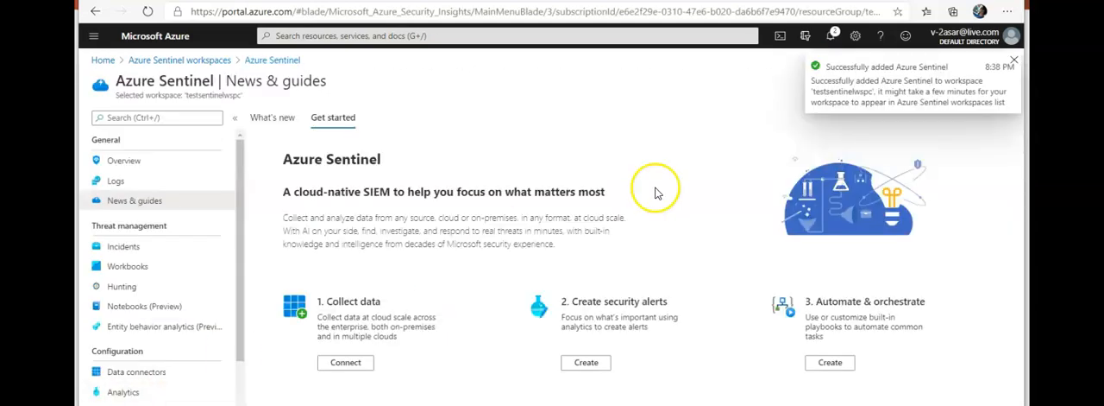
{"action": "mouse_move", "coordinate": [876, 93]}
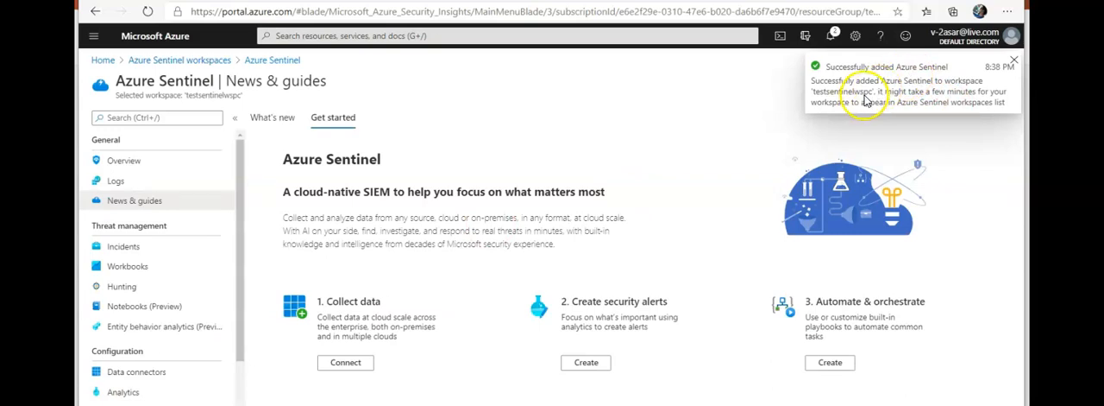
{"action": "mouse_move", "coordinate": [897, 111]}
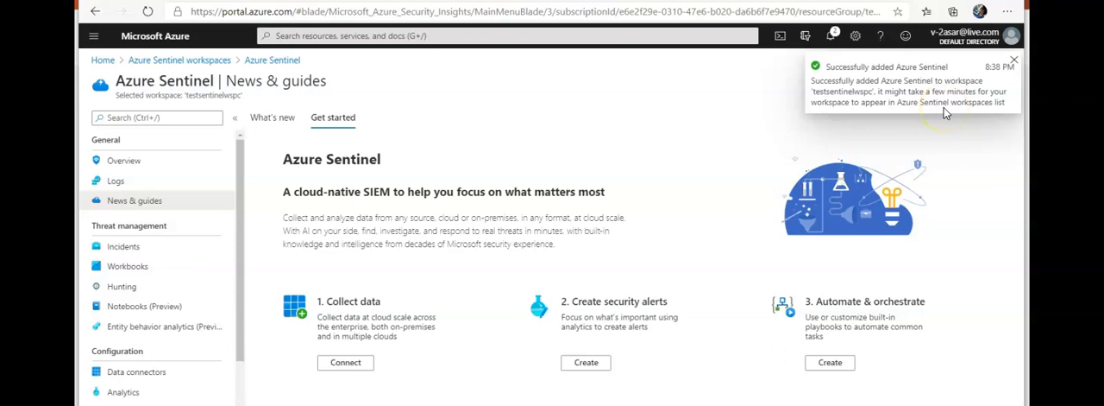
{"action": "mouse_move", "coordinate": [482, 188]}
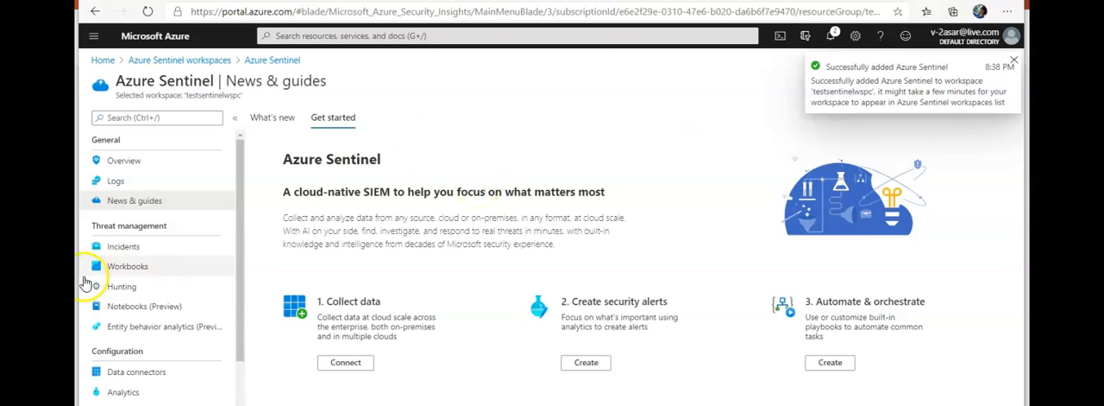
{"action": "scroll", "scroll_direction": "down", "scroll_amount": 3}
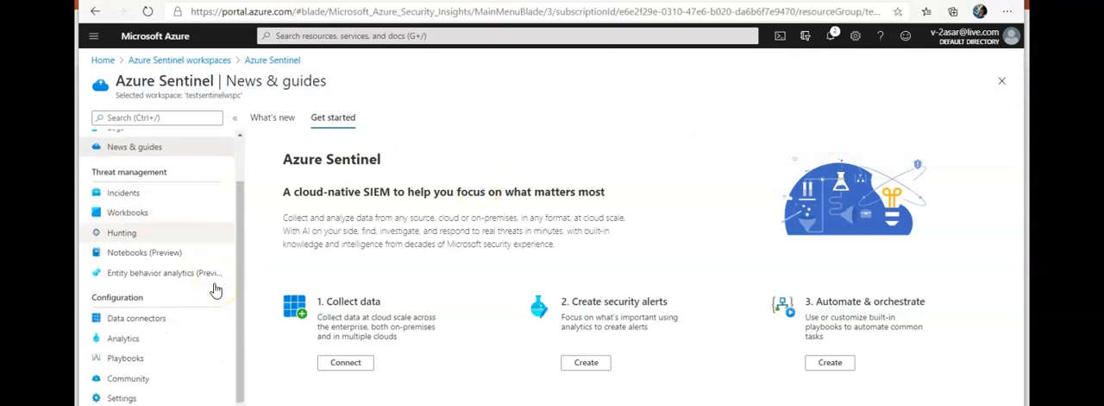
Go to Azure Sentinel Playbooks and start a new Logic App playbook
{"action": "left_click", "coordinate": [124, 358]}
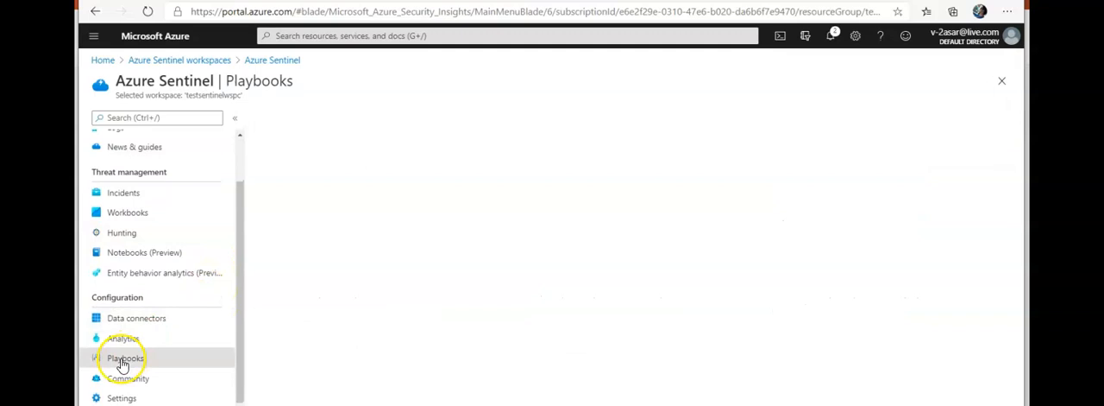
{"action": "left_click", "coordinate": [125, 358]}
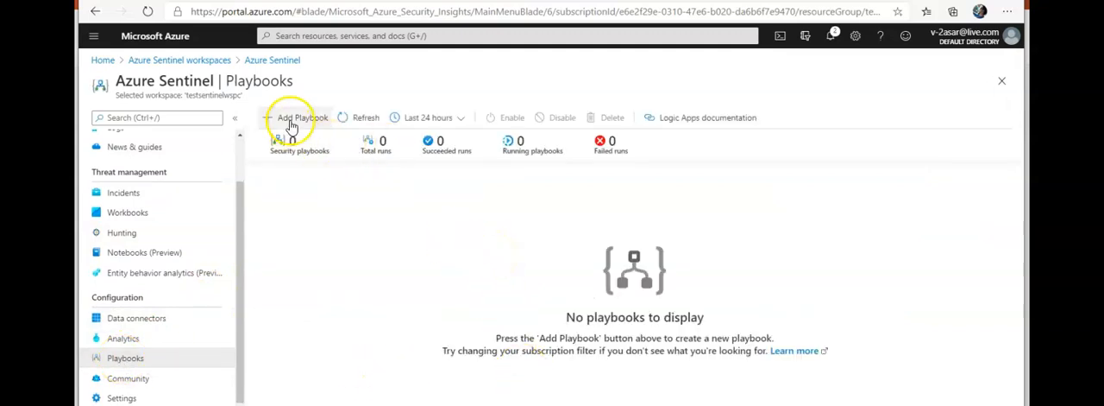
{"action": "left_click", "coordinate": [300, 117]}
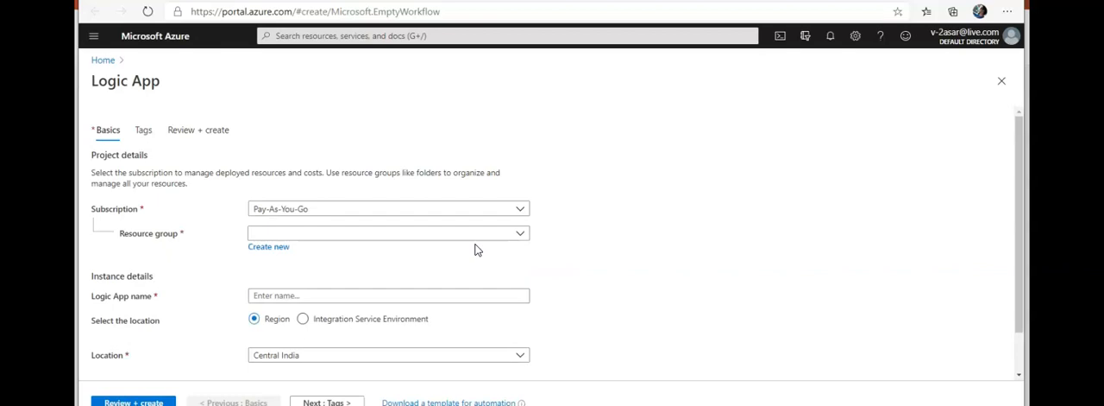
Choose resource group testsentinelrg and name the logic app testsentinelapp with location East US
{"action": "left_click", "coordinate": [386, 233]}
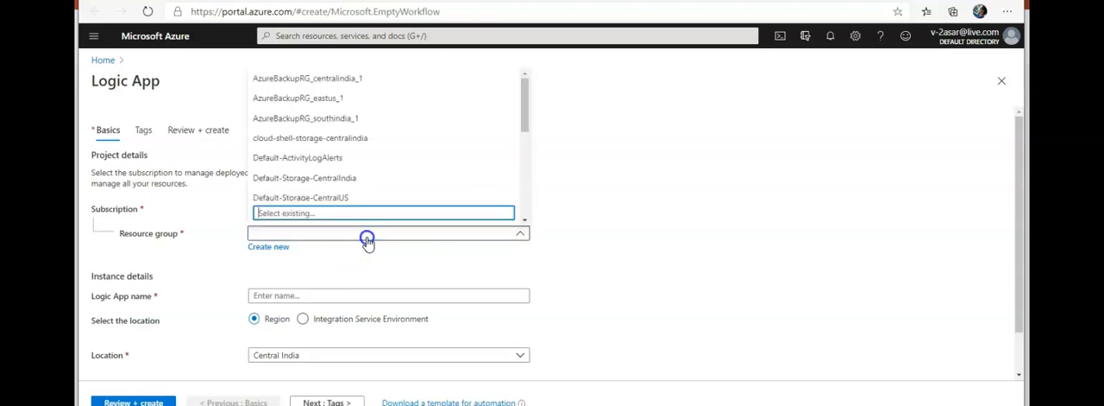
{"action": "type", "text": "s"}
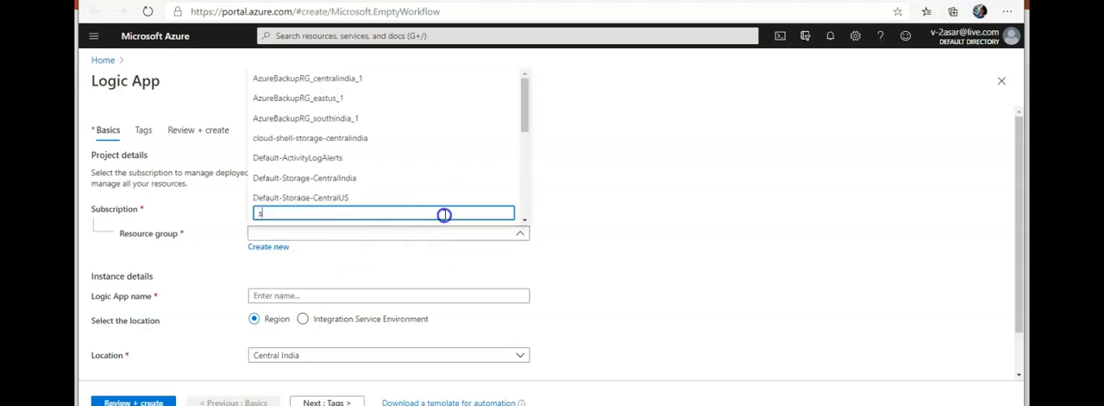
{"action": "type", "text": "enti"}
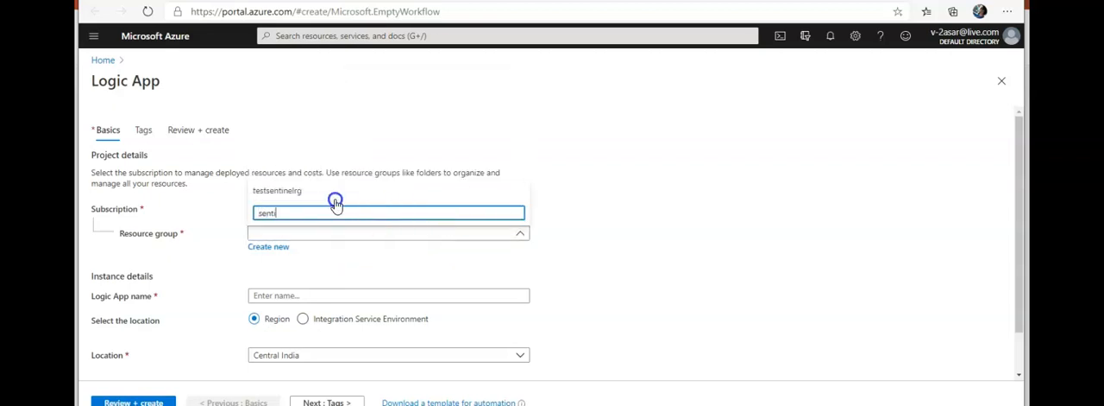
{"action": "left_click", "coordinate": [388, 295]}
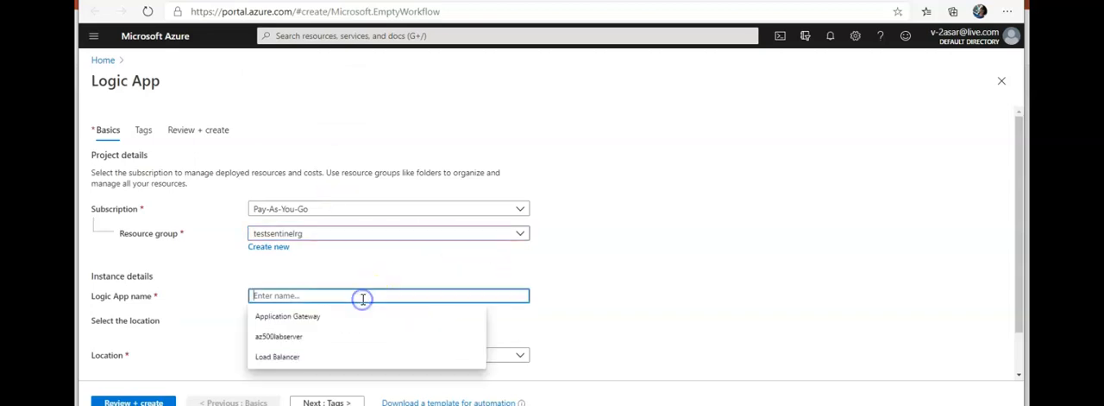
{"action": "type", "text": "testsentinellapp"}
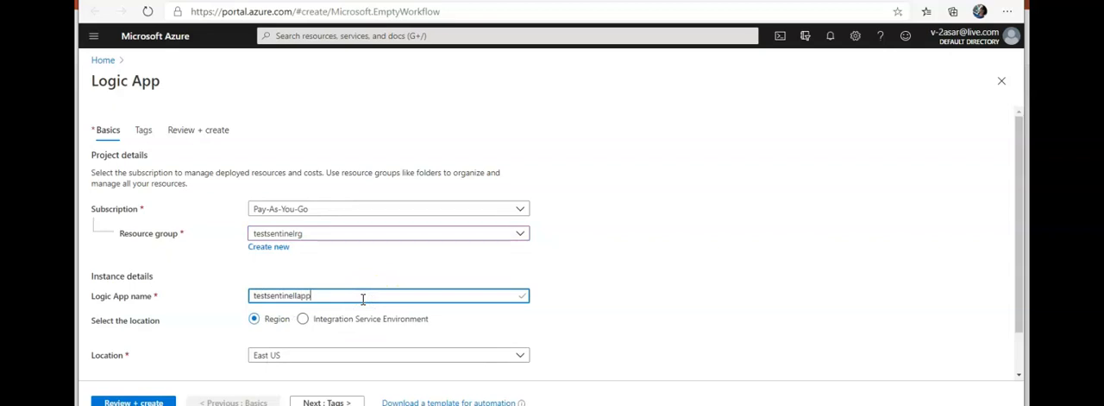
{"action": "scroll", "scroll_direction": "down", "scroll_amount": 3}
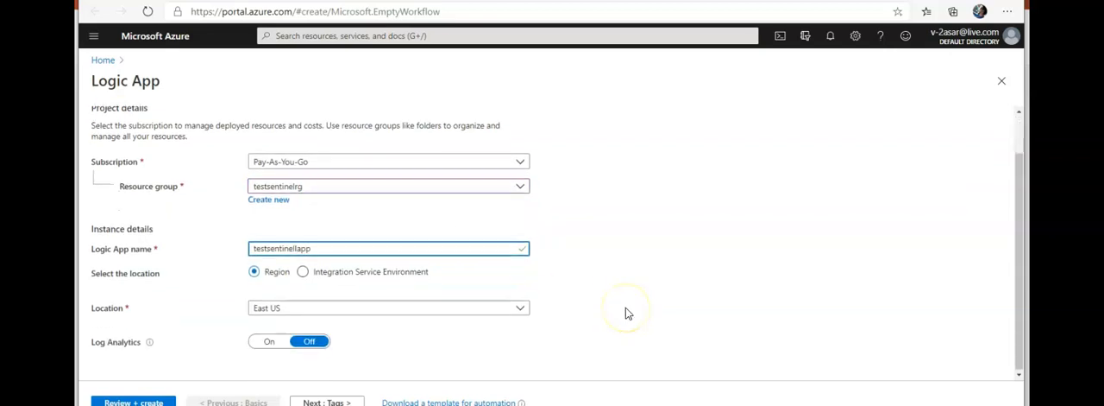
{"action": "mouse_move", "coordinate": [352, 322]}
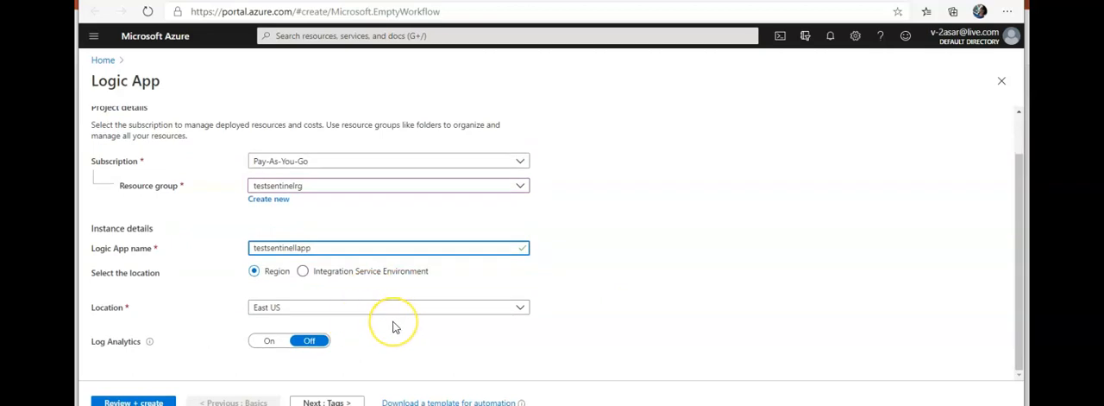
{"action": "mouse_move", "coordinate": [176, 395]}
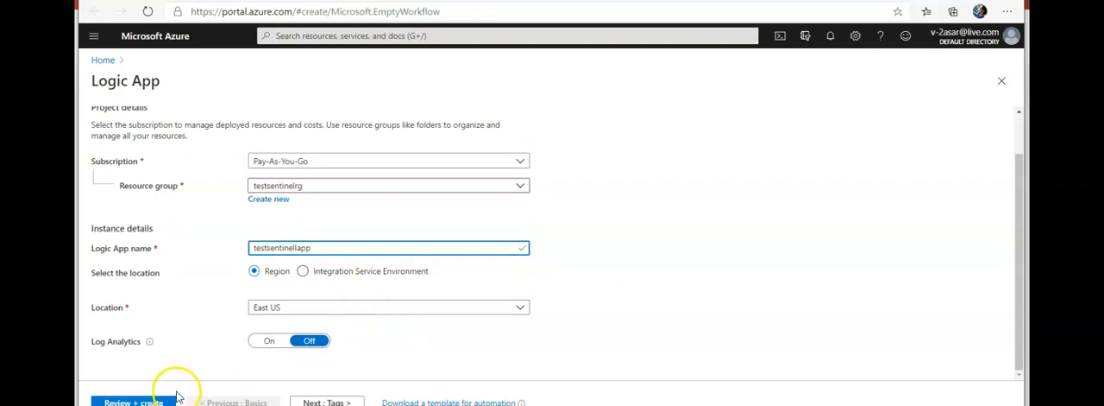
Review the logic app settings and submit the deployment of testsentinelapp
{"action": "left_click", "coordinate": [133, 401]}
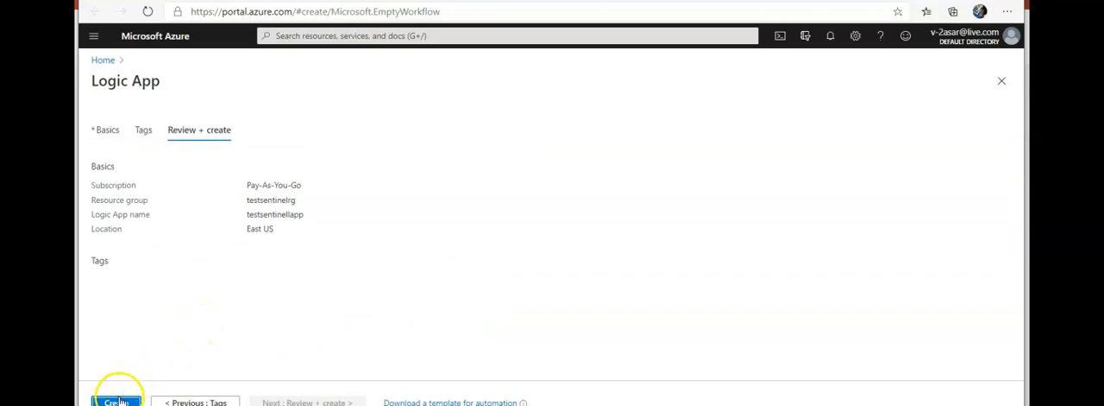
{"action": "left_click", "coordinate": [117, 401]}
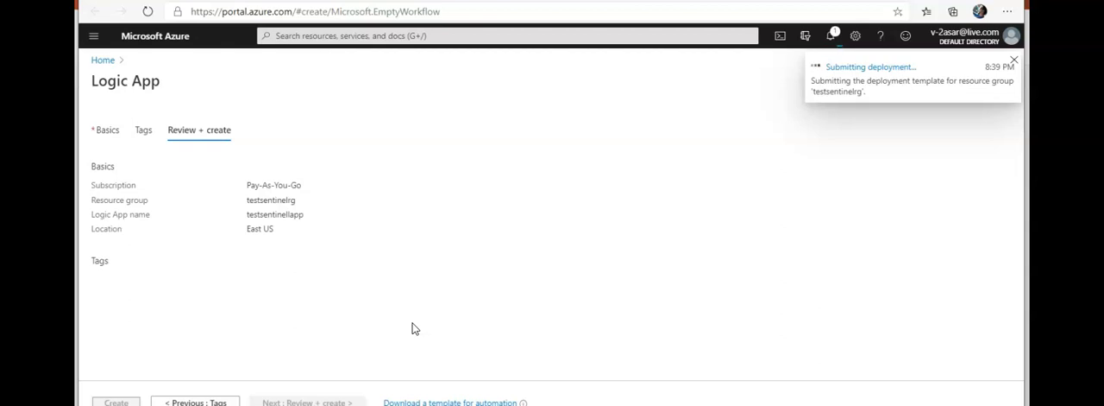
{"action": "left_click", "coordinate": [115, 402]}
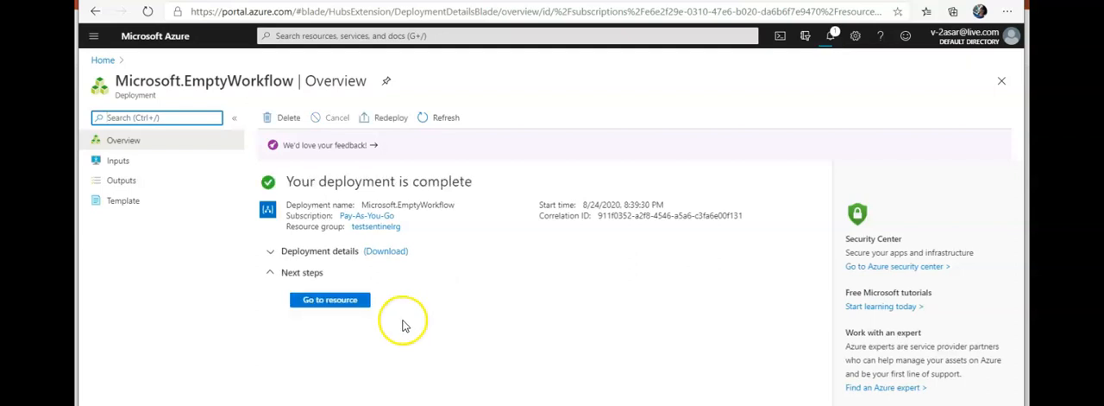
Go to the deployed testsentinelapp resource and open its Logic app designer
{"action": "left_click", "coordinate": [330, 300]}
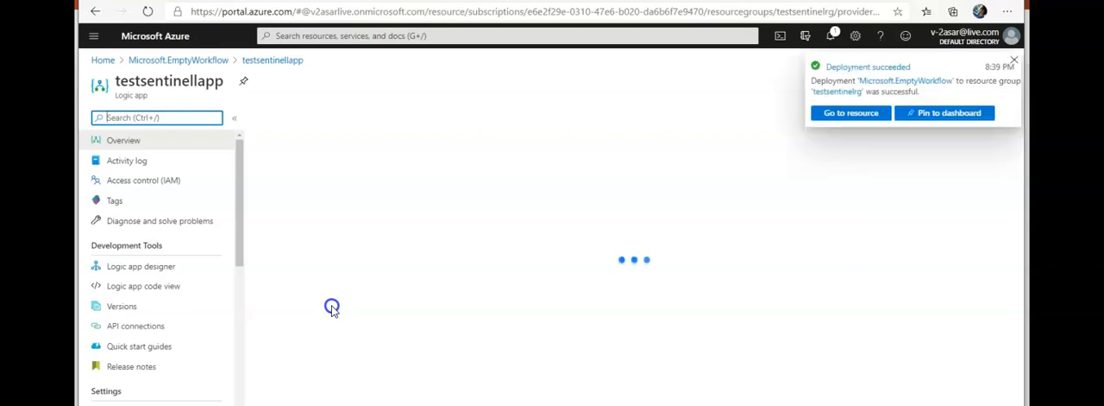
{"action": "left_click", "coordinate": [142, 266]}
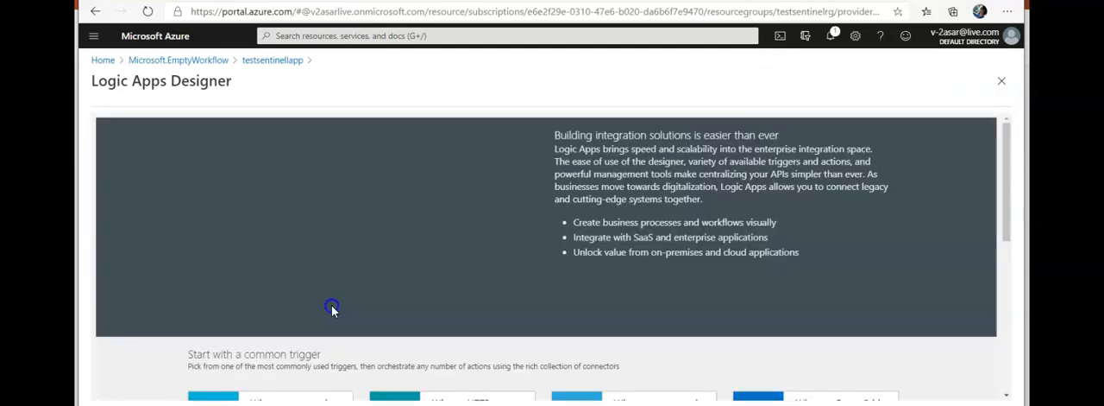
{"action": "scroll", "scroll_direction": "down", "scroll_amount": 3}
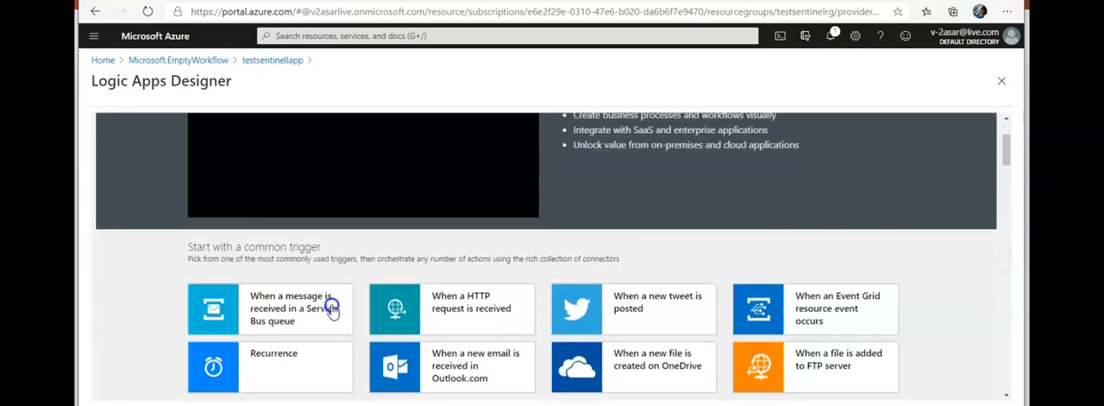
{"action": "scroll", "scroll_direction": "down", "scroll_amount": 3}
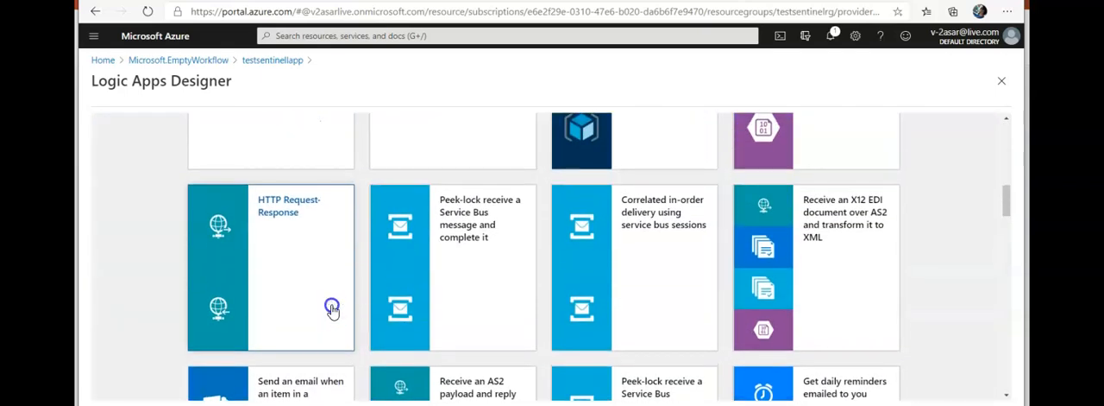
{"action": "scroll", "scroll_direction": "down", "scroll_amount": 3}
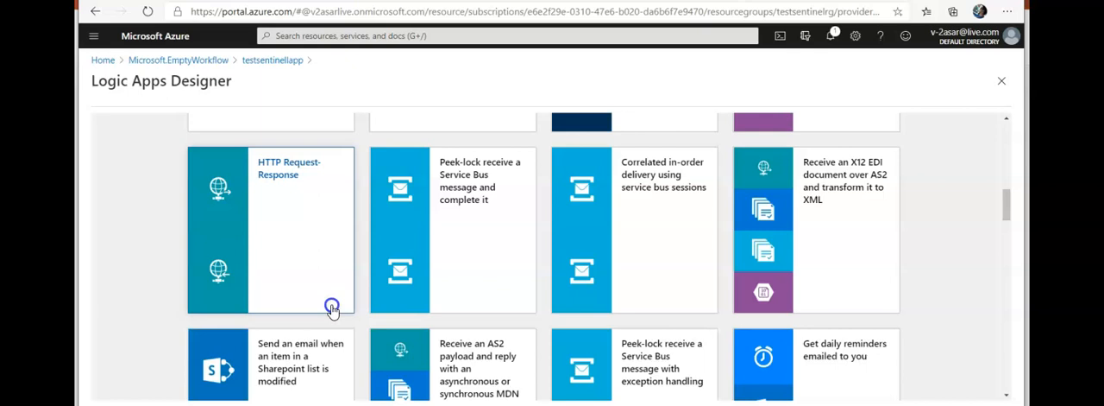
{"action": "scroll", "scroll_direction": "down", "scroll_amount": 3}
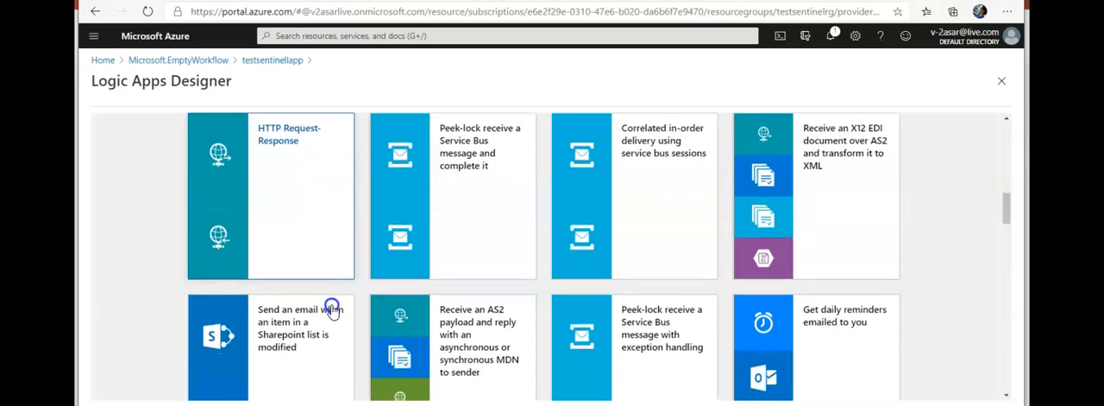
{"action": "scroll", "scroll_direction": "down", "scroll_amount": 3}
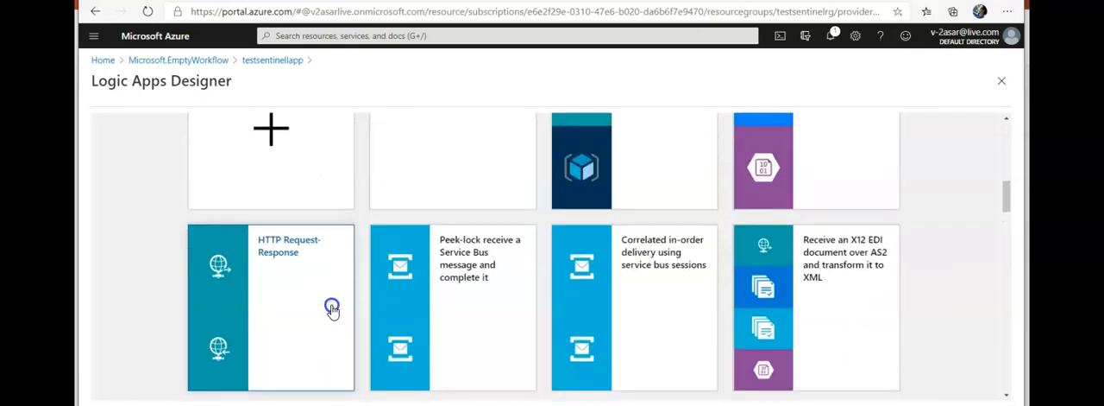
{"action": "scroll", "scroll_direction": "down", "scroll_amount": 3}
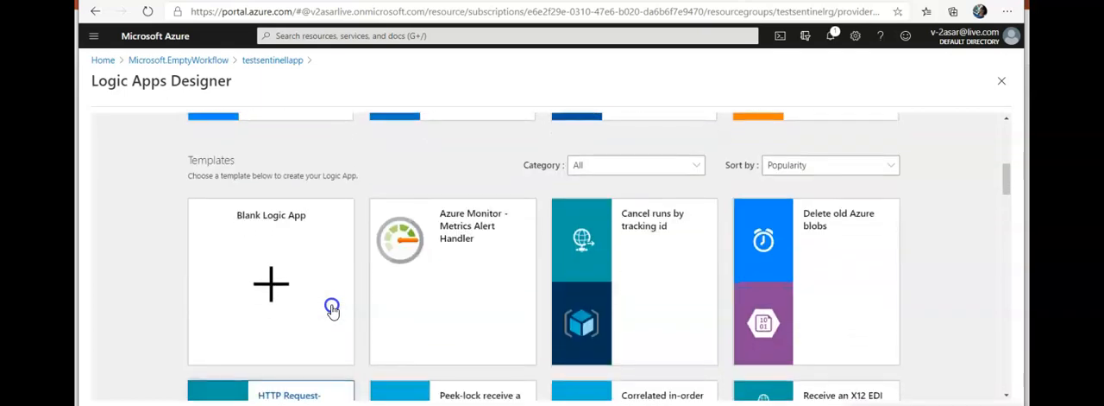
Start a blank workflow and search for the Azure Sentinel connector to list its triggers
{"action": "left_click", "coordinate": [271, 280]}
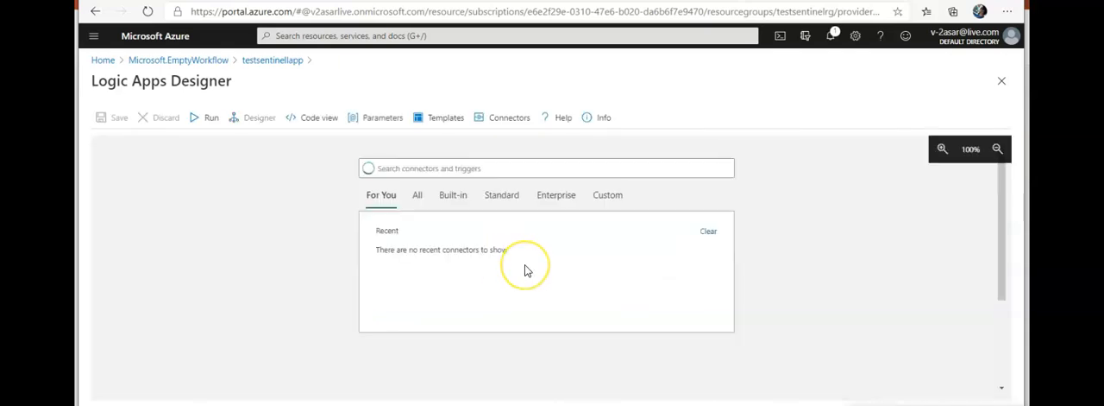
{"action": "left_click", "coordinate": [546, 168]}
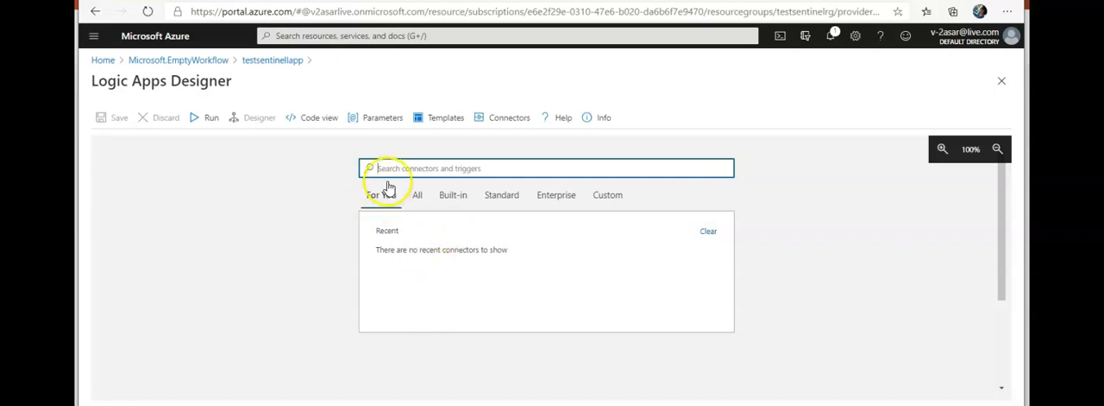
{"action": "mouse_move", "coordinate": [389, 172]}
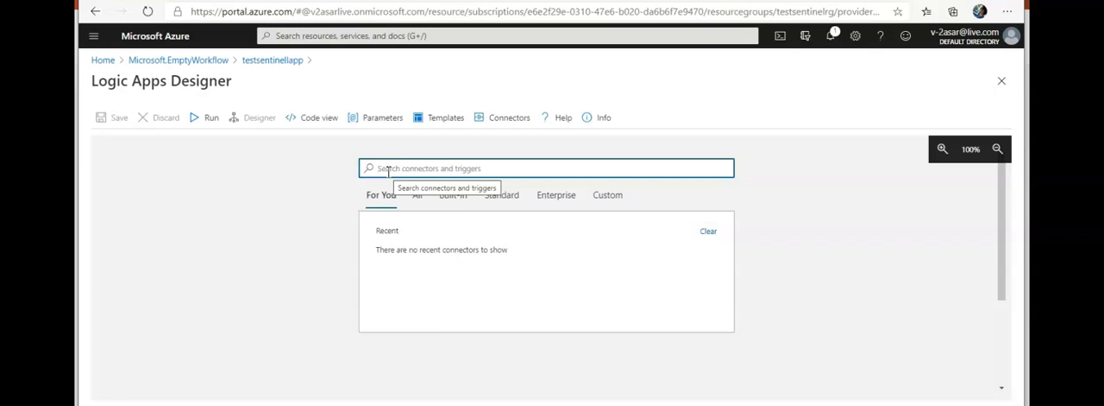
{"action": "type", "text": "Azure Sentinel"}
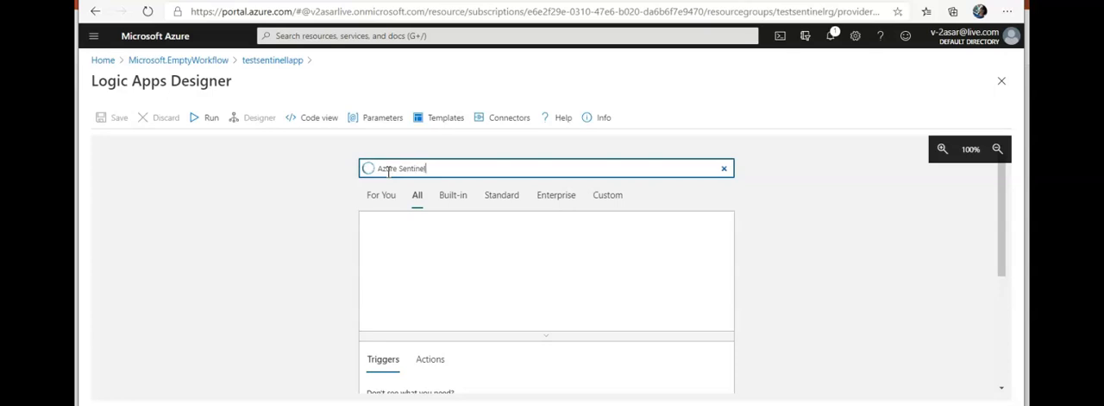
{"action": "mouse_move", "coordinate": [507, 265]}
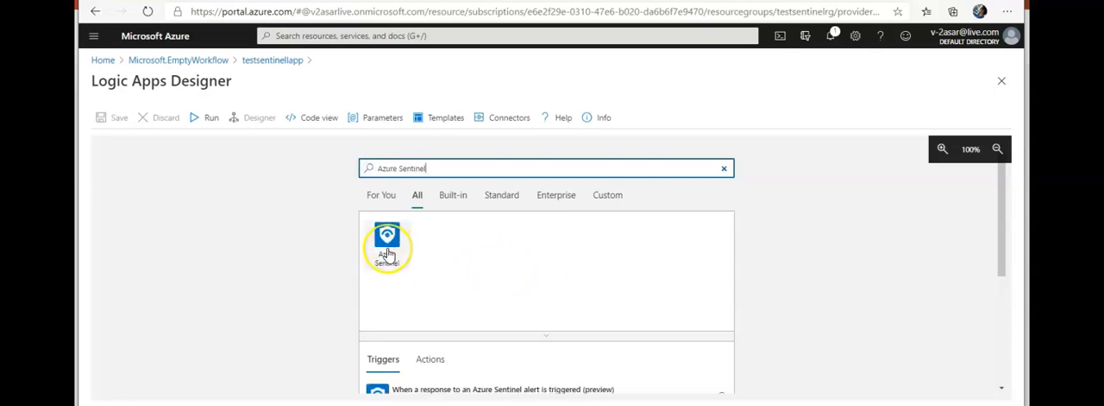
{"action": "mouse_move", "coordinate": [386, 245]}
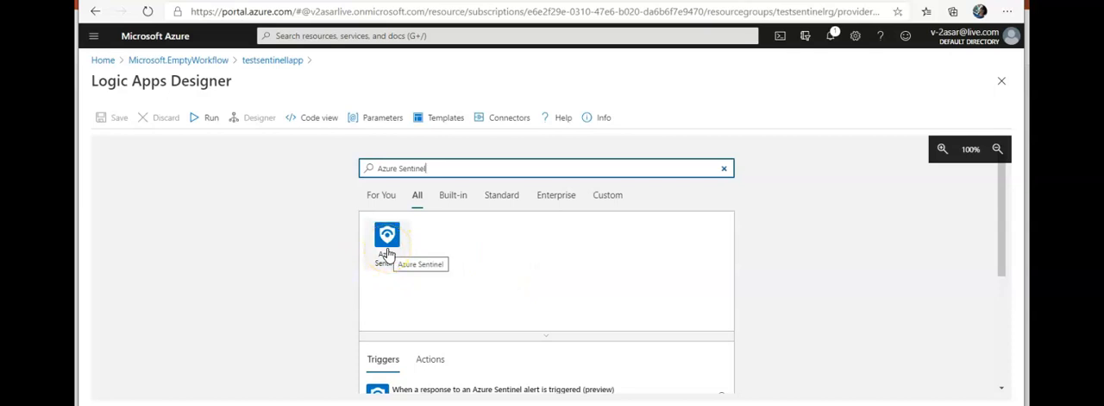
{"action": "left_click", "coordinate": [723, 169]}
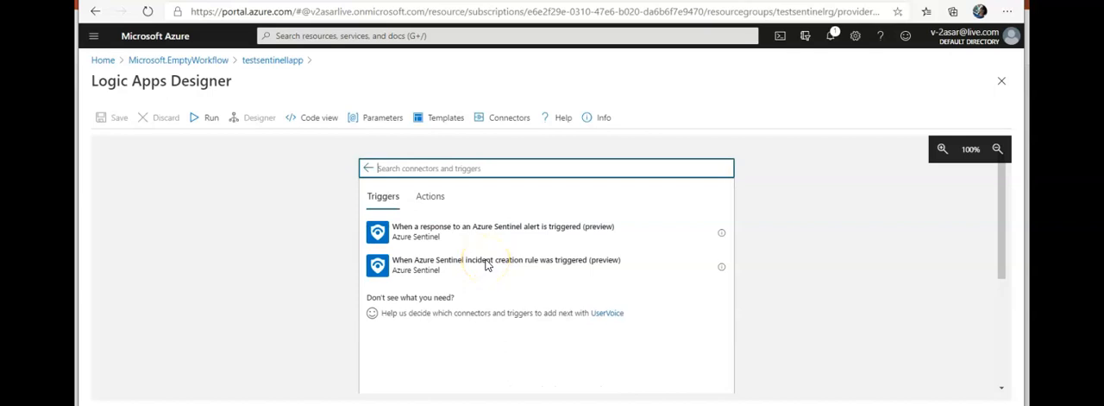
{"action": "mouse_move", "coordinate": [426, 243]}
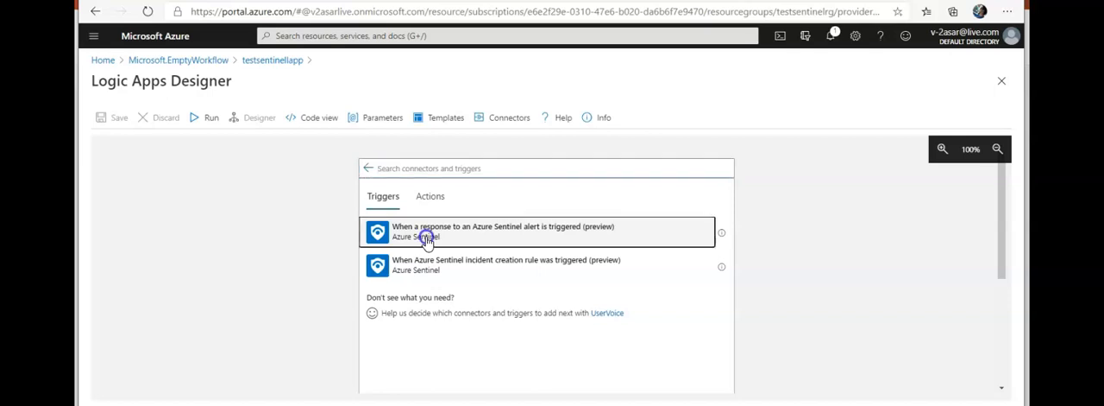
Add the 'When a response to an Azure Sentinel alert is triggered' trigger and sign in with Default Directory
{"action": "left_click", "coordinate": [501, 232]}
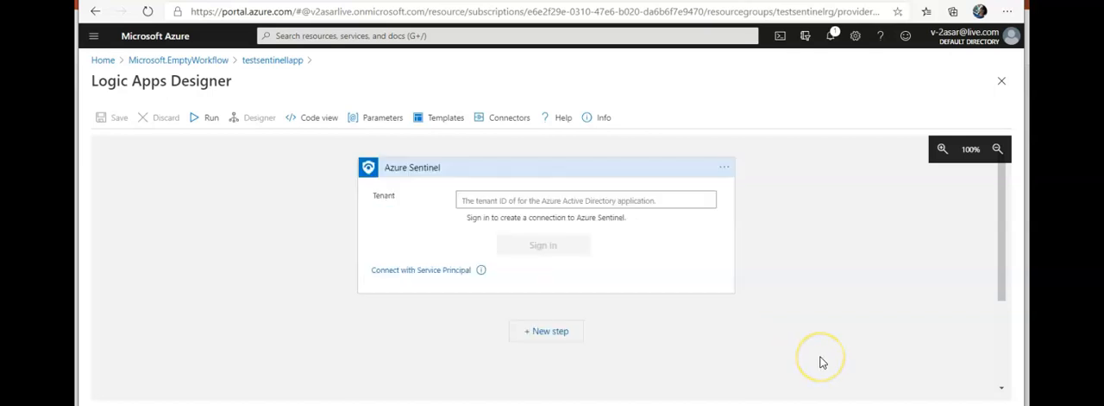
{"action": "left_click", "coordinate": [586, 200]}
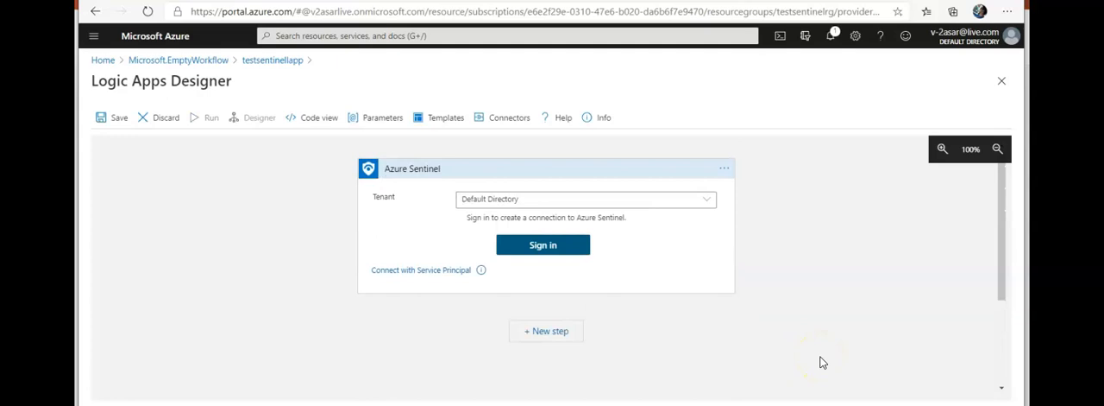
{"action": "mouse_move", "coordinate": [821, 363]}
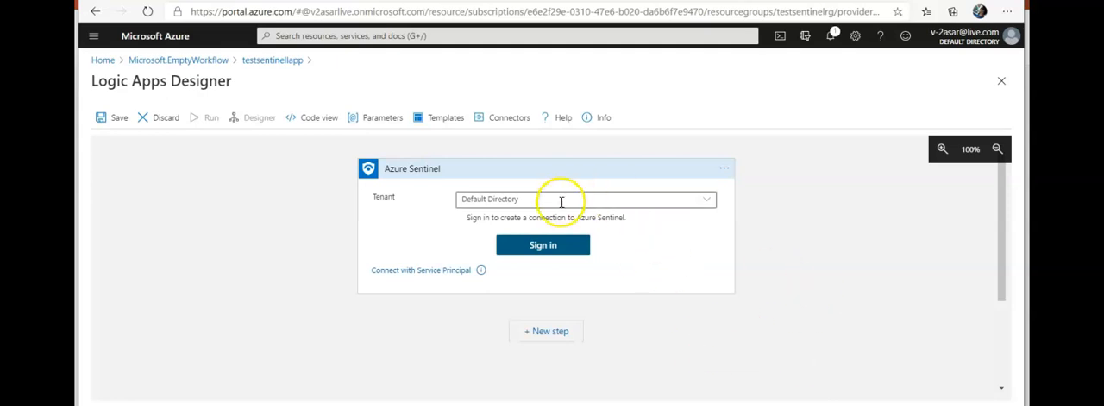
{"action": "left_click", "coordinate": [541, 245]}
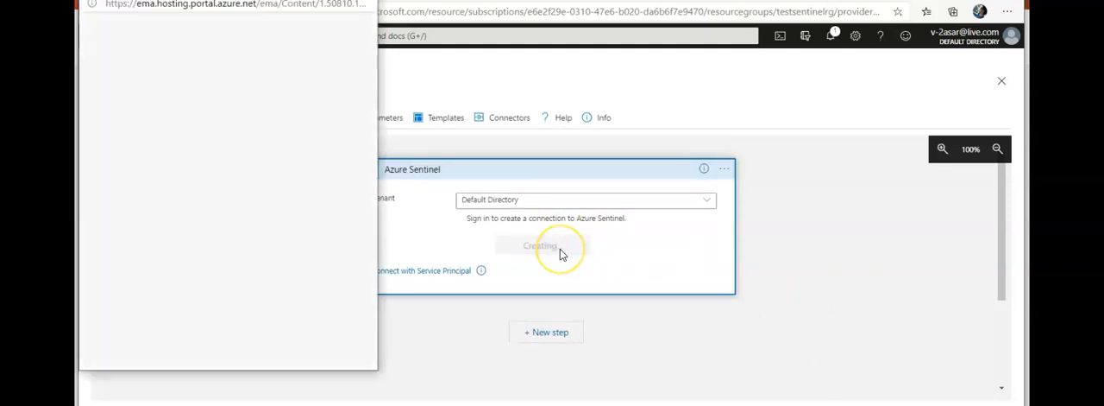
{"action": "left_click", "coordinate": [540, 245]}
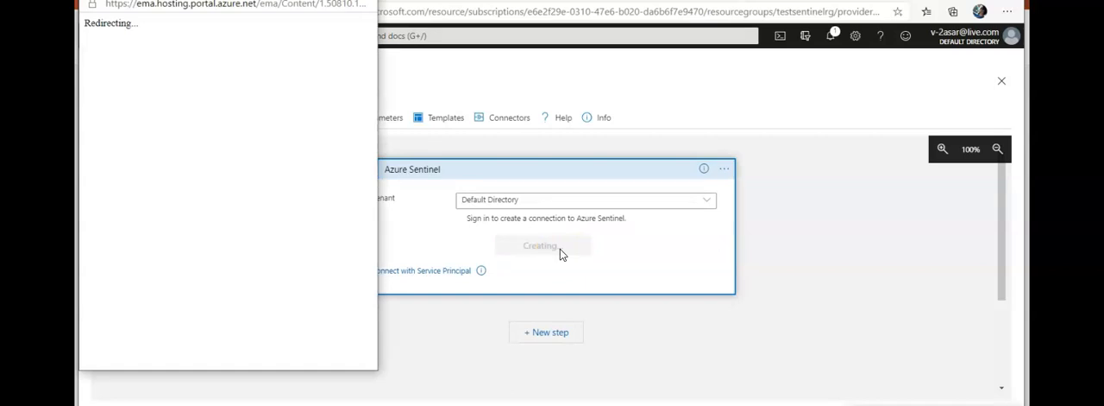
{"action": "mouse_move", "coordinate": [708, 160]}
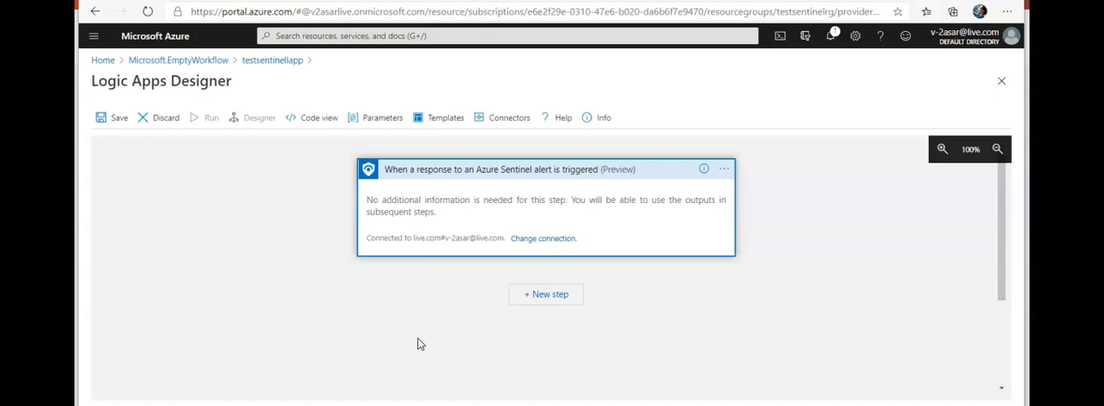
{"action": "mouse_move", "coordinate": [208, 165]}
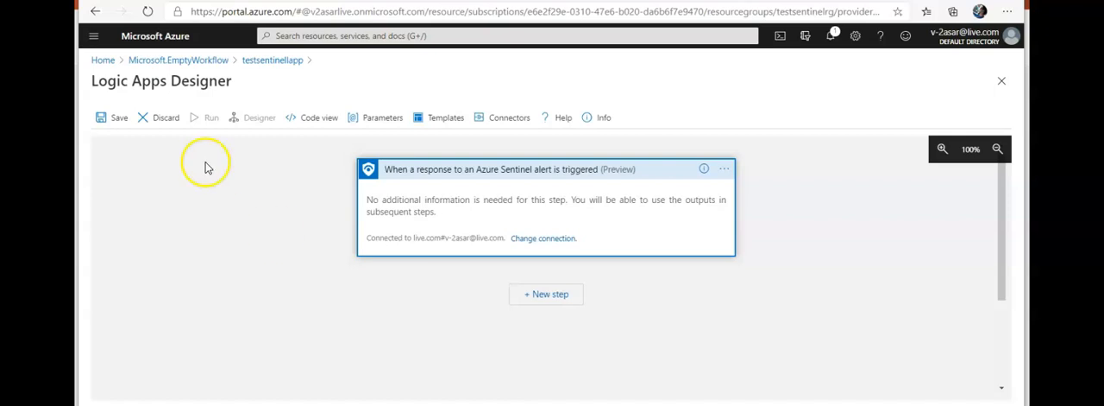
Save the playbook and refresh Playbooks until testsentinelapp shows as Enabled in East US
{"action": "left_click", "coordinate": [114, 118]}
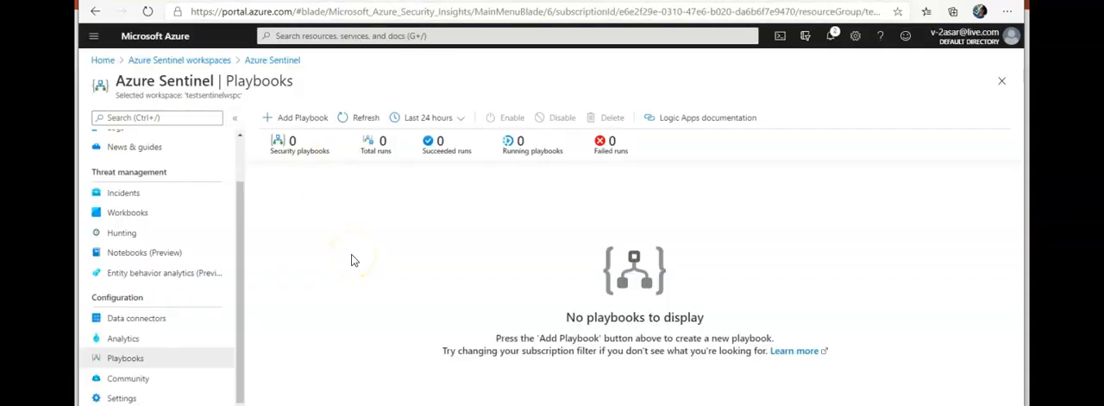
{"action": "left_click", "coordinate": [366, 117]}
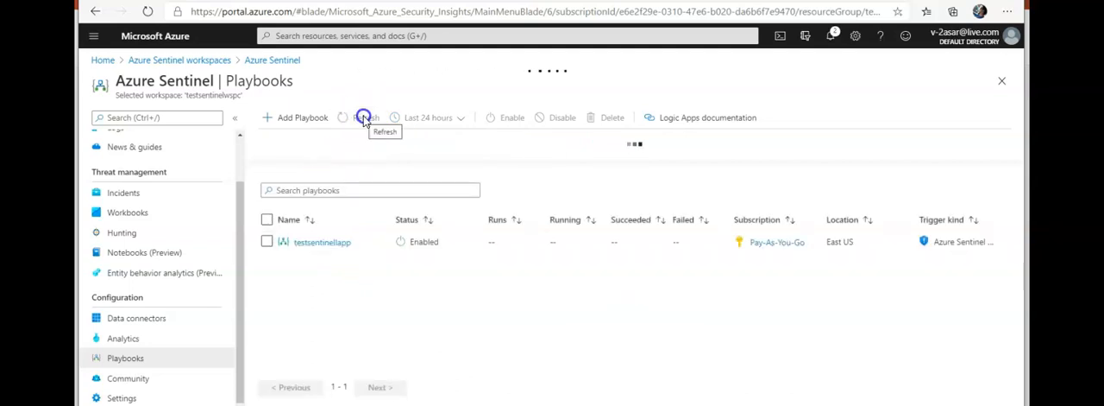
{"action": "left_click", "coordinate": [366, 117]}
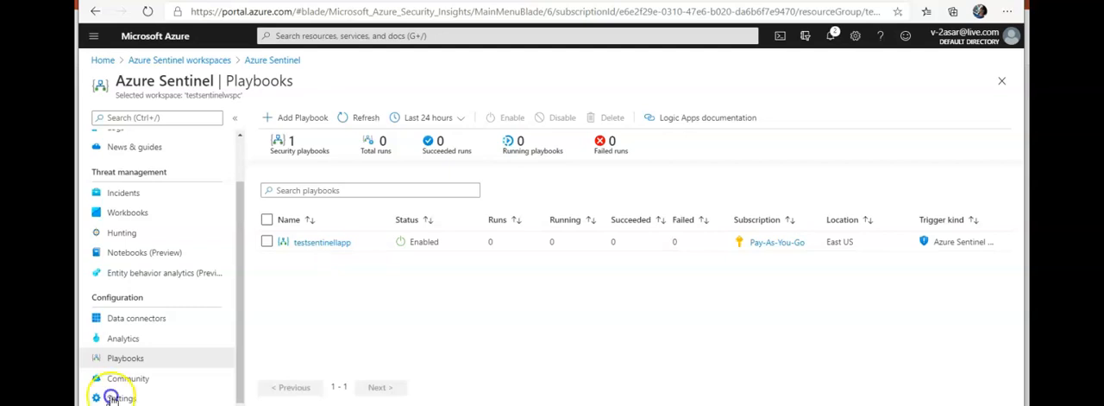
Reopen testsentinelapp from the Playbooks list to view its Sentinel alert-response trigger
{"action": "left_click", "coordinate": [321, 242]}
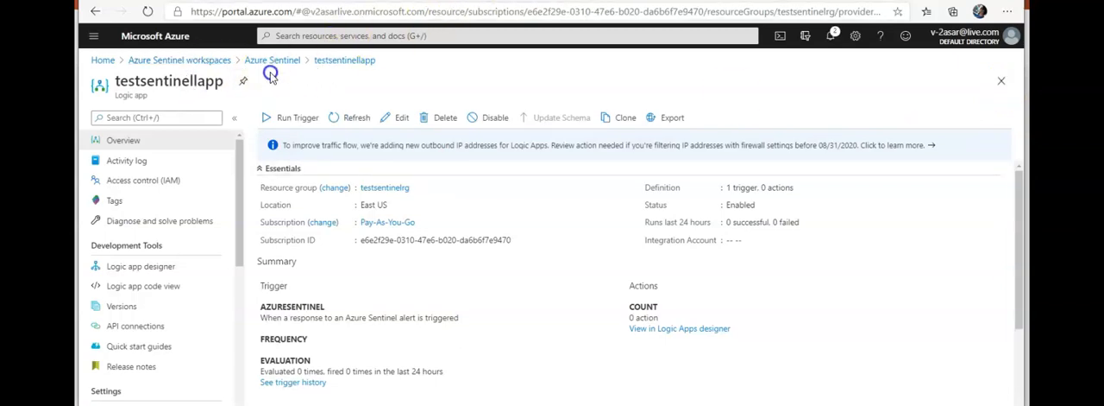
{"action": "left_click", "coordinate": [273, 59]}
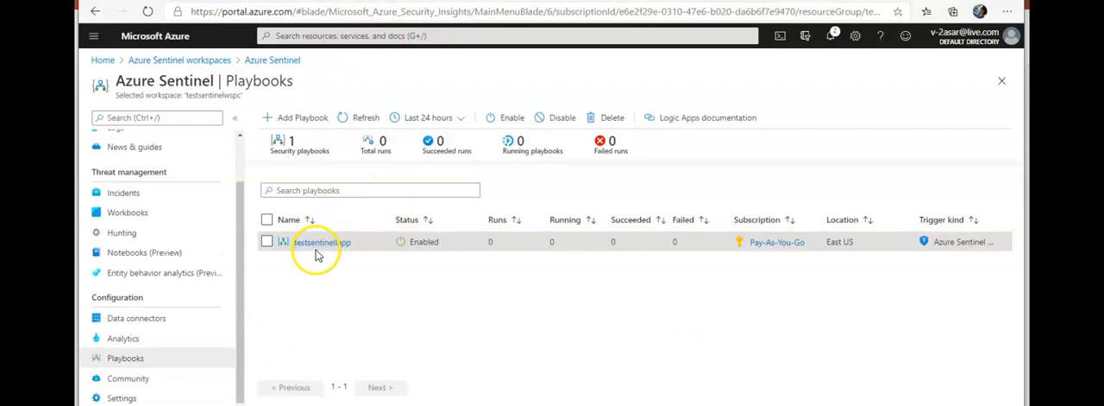
{"action": "left_click", "coordinate": [321, 242]}
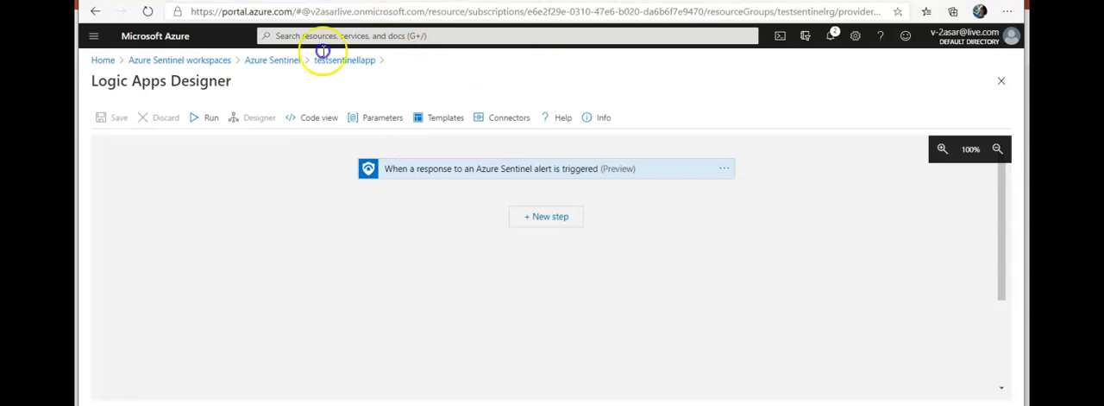
Navigate to Azure Sentinel Incidents via the 'inci' menu search, showing no incidents found
{"action": "left_click", "coordinate": [272, 58]}
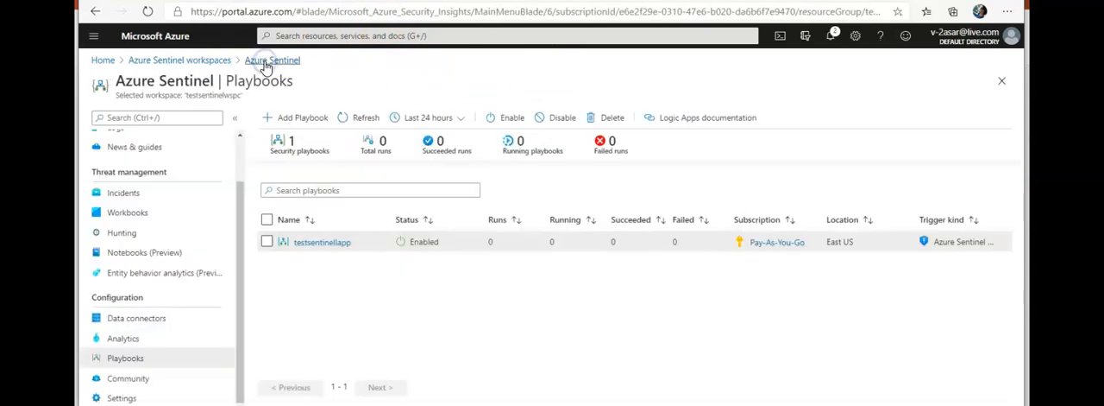
{"action": "left_click", "coordinate": [157, 117]}
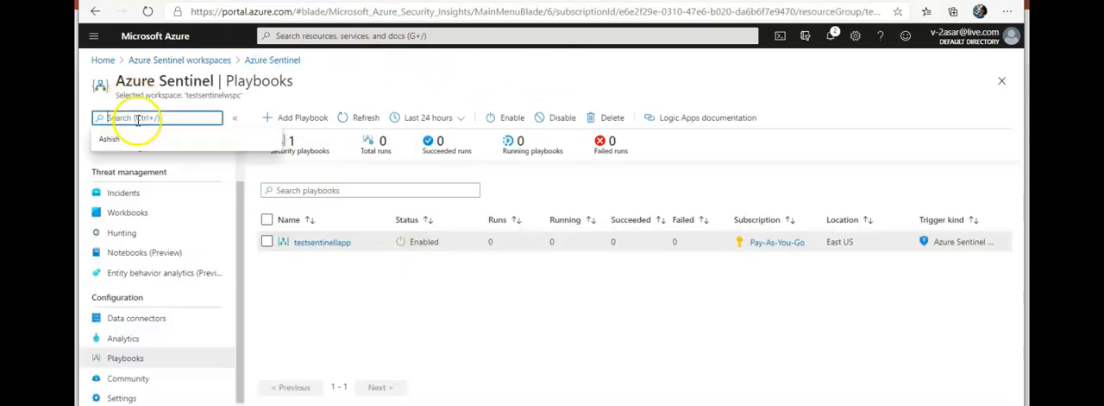
{"action": "type", "text": "inci"}
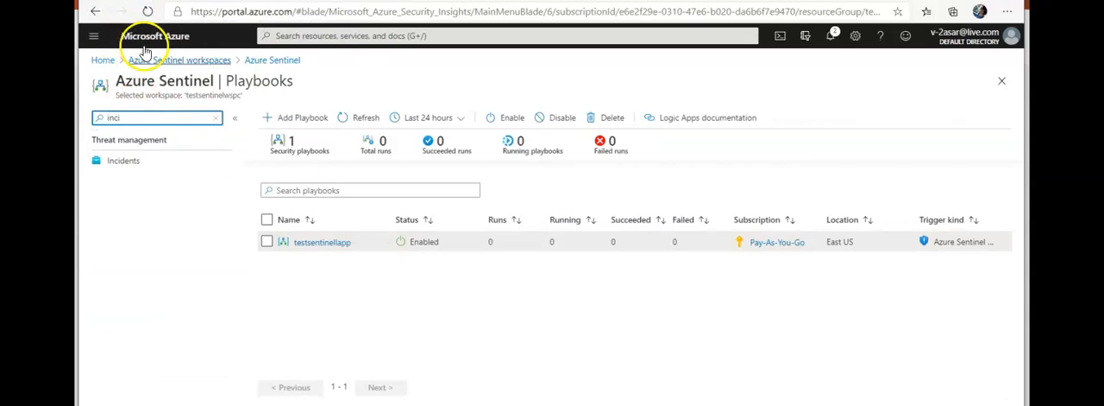
{"action": "left_click", "coordinate": [123, 161]}
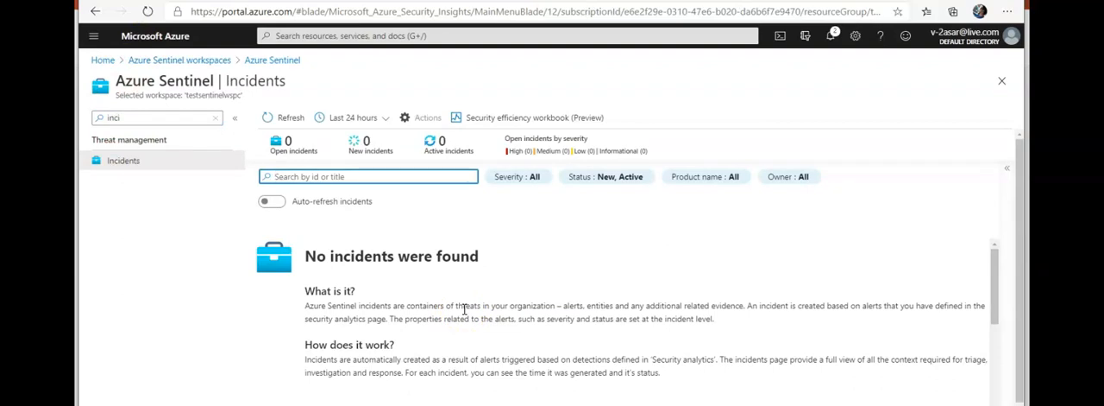
{"action": "scroll", "scroll_direction": "down", "scroll_amount": 3}
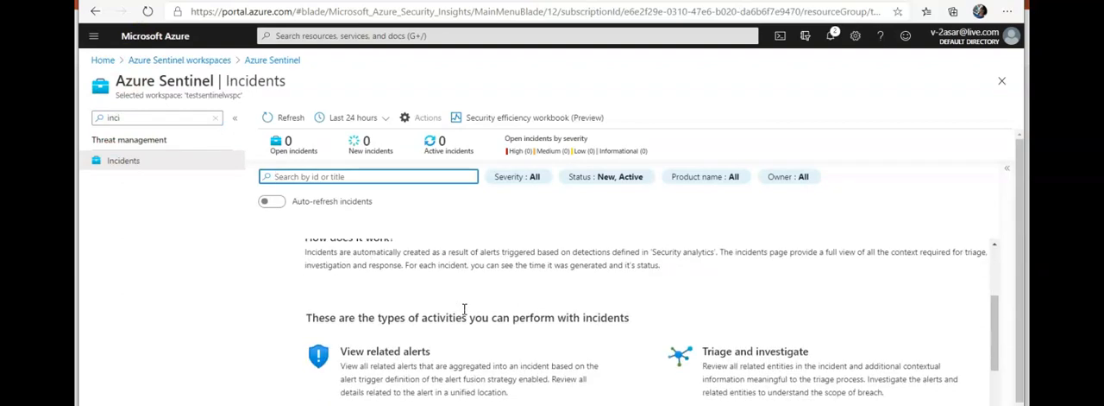